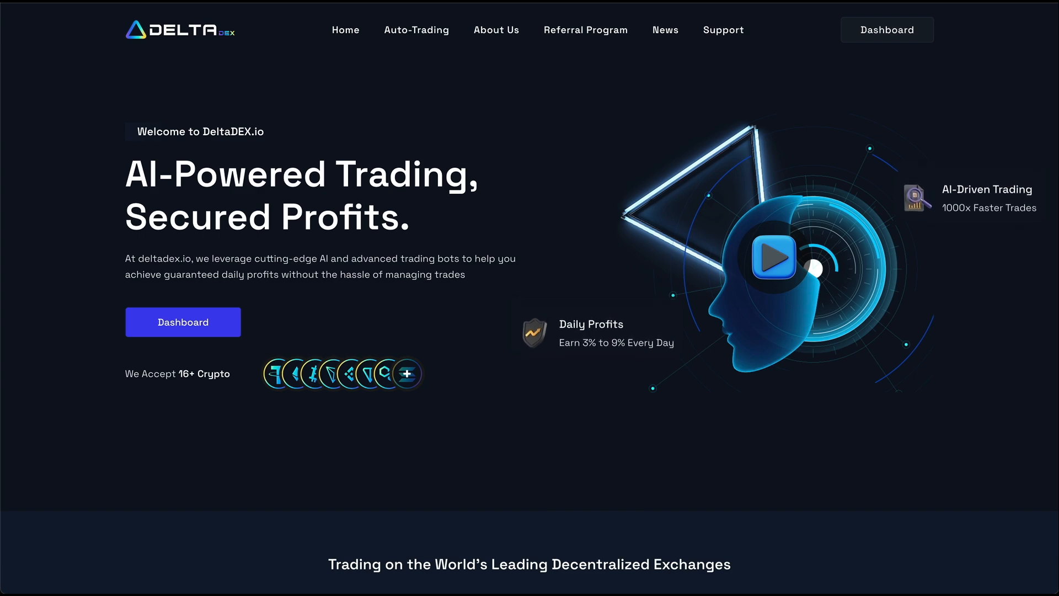
# Open the account dashboard showing balance, active plans, earnings and withdrawals.
pyautogui.scroll(-3)
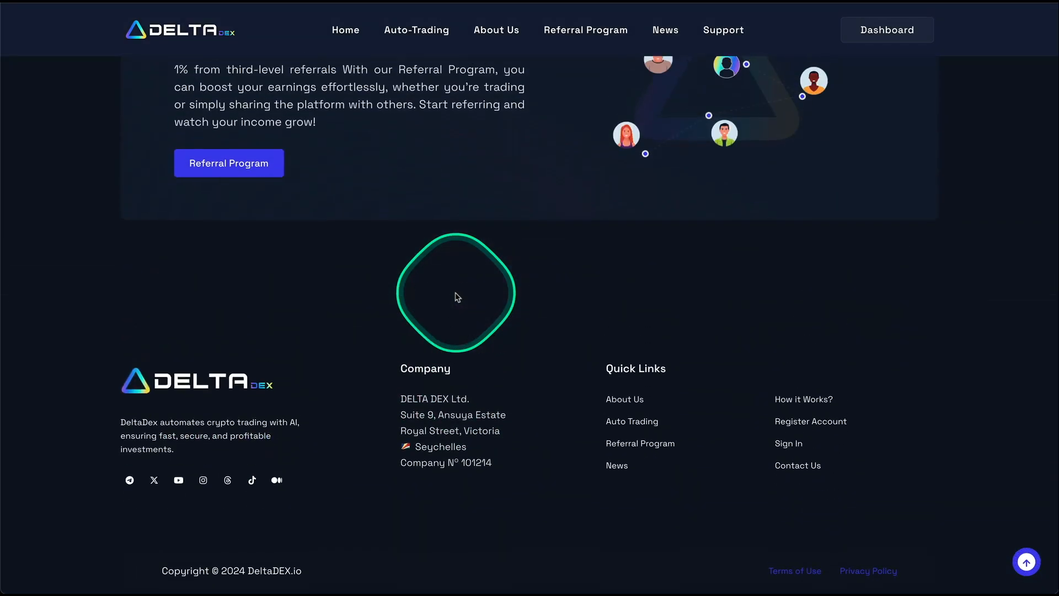
pyautogui.scroll(-3)
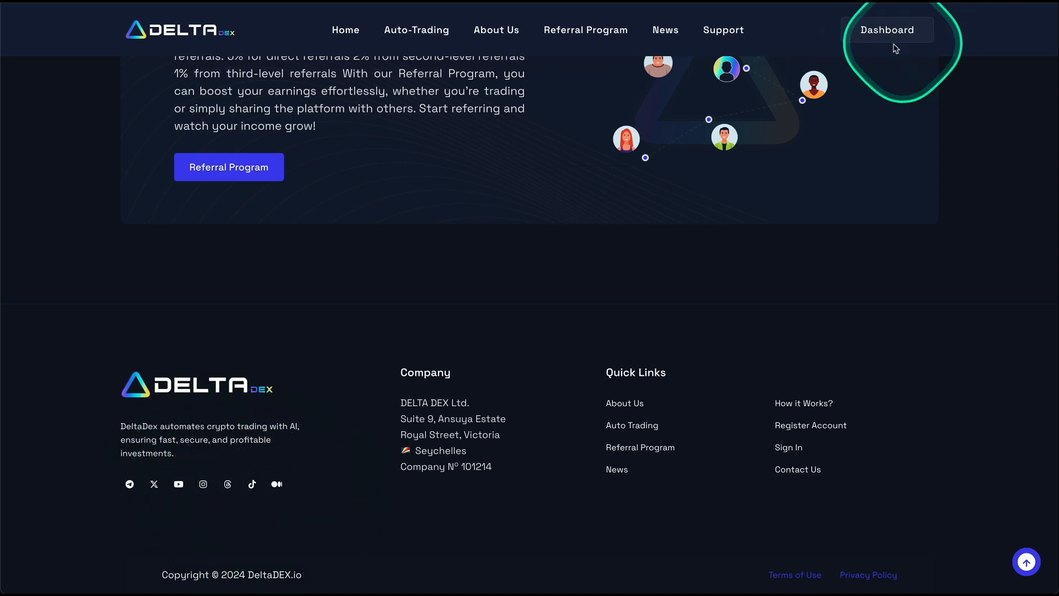
pyautogui.click(888, 30)
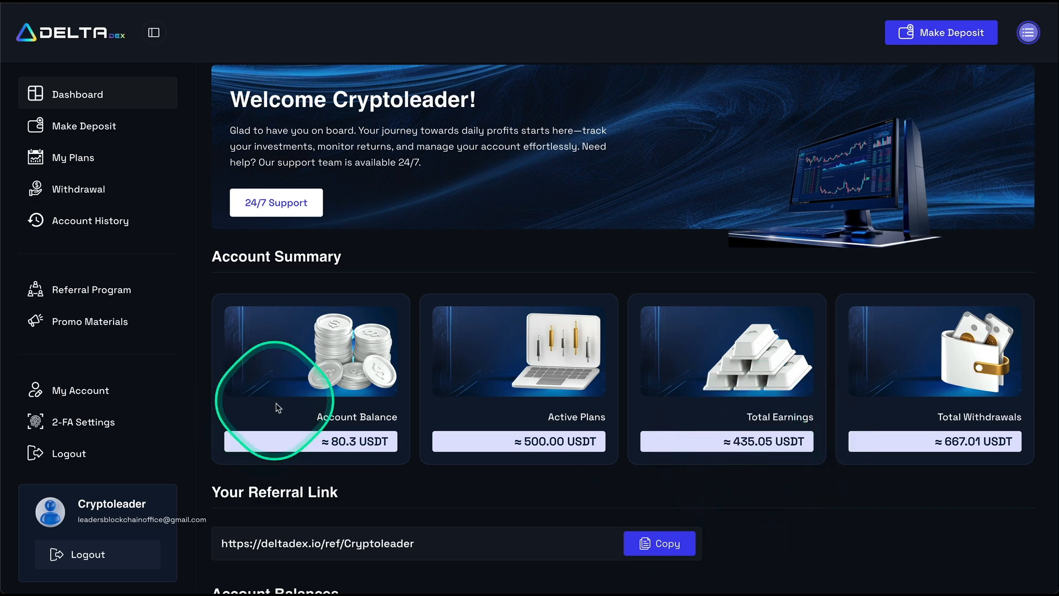
pyautogui.moveTo(79, 189)
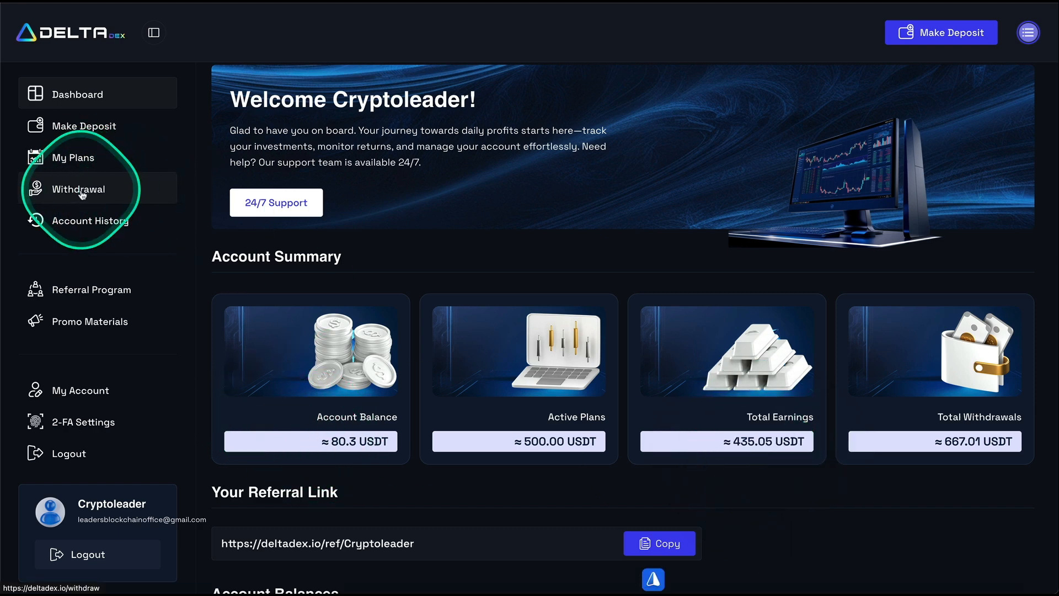
# Fill in a 74.55 Tether TRC20 withdrawal request and bring up its review screen.
pyautogui.click(78, 189)
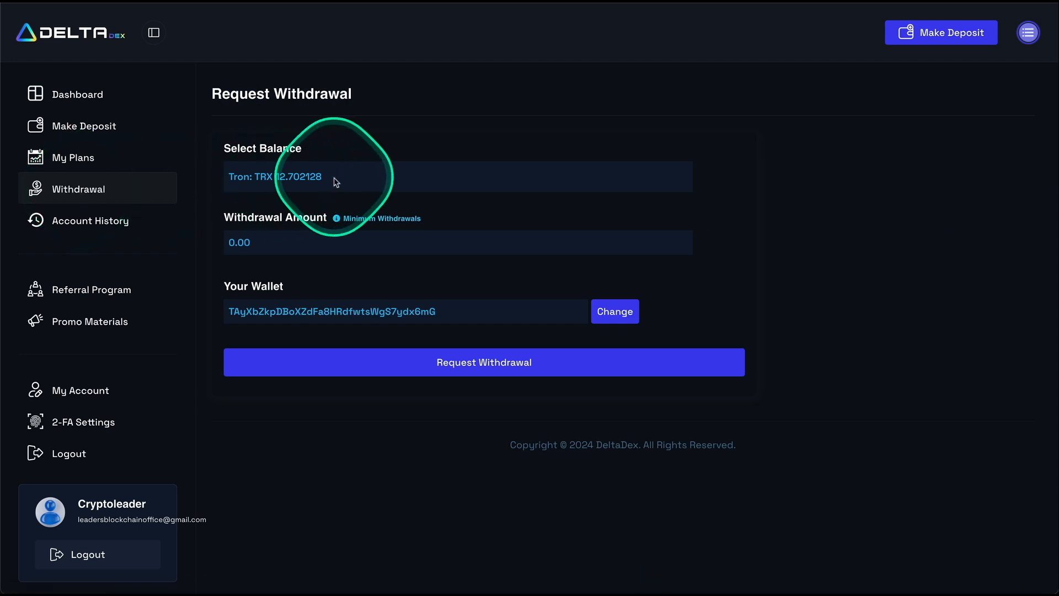
pyautogui.click(457, 176)
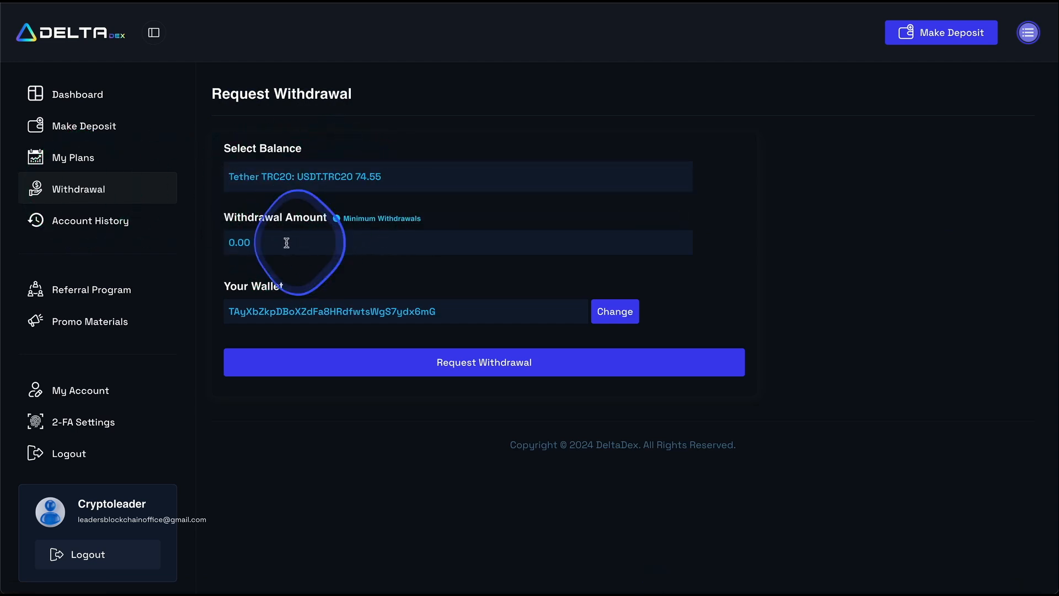
pyautogui.write('74.55')
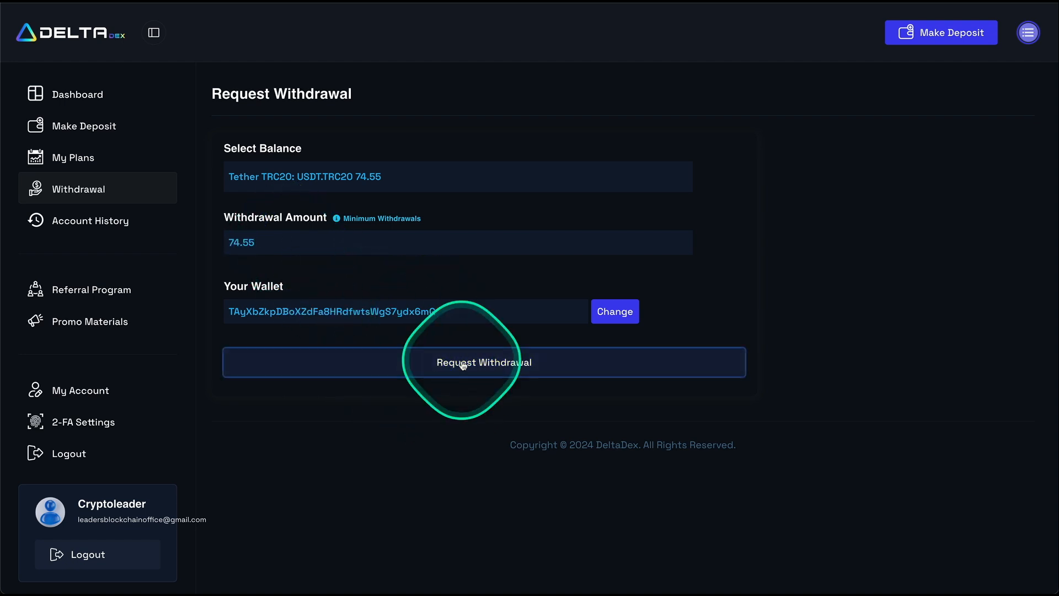
pyautogui.click(484, 362)
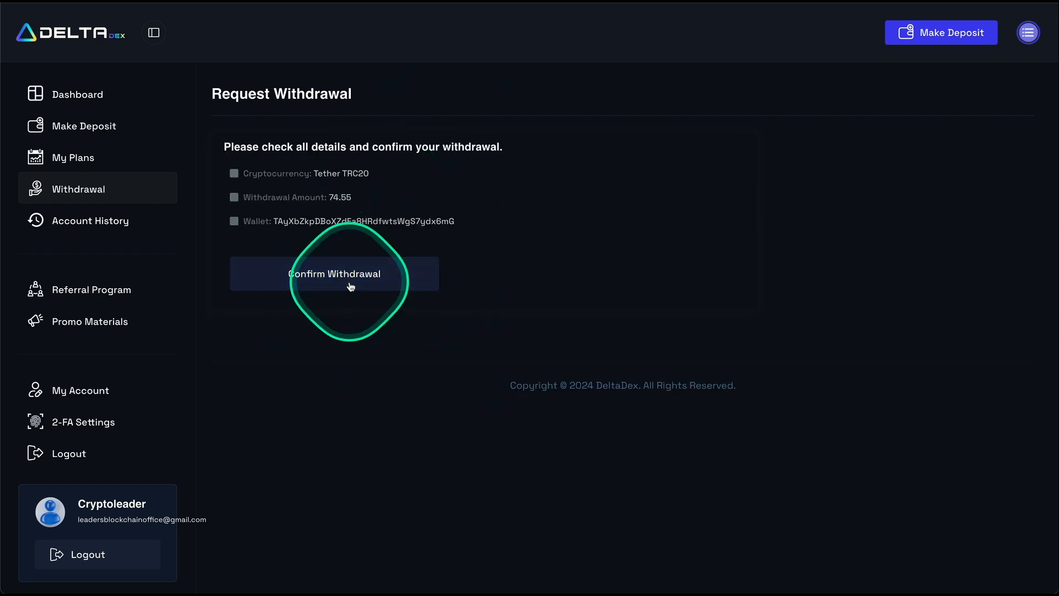
pyautogui.click(334, 274)
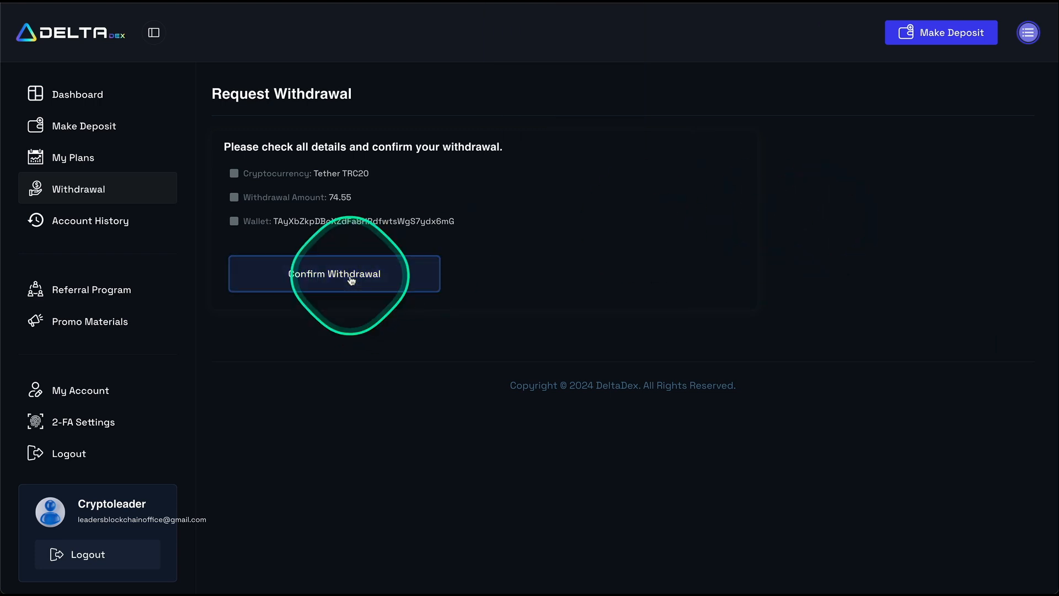
# Send the withdrawal request and check the available balances, keeping Tron selected.
pyautogui.click(334, 273)
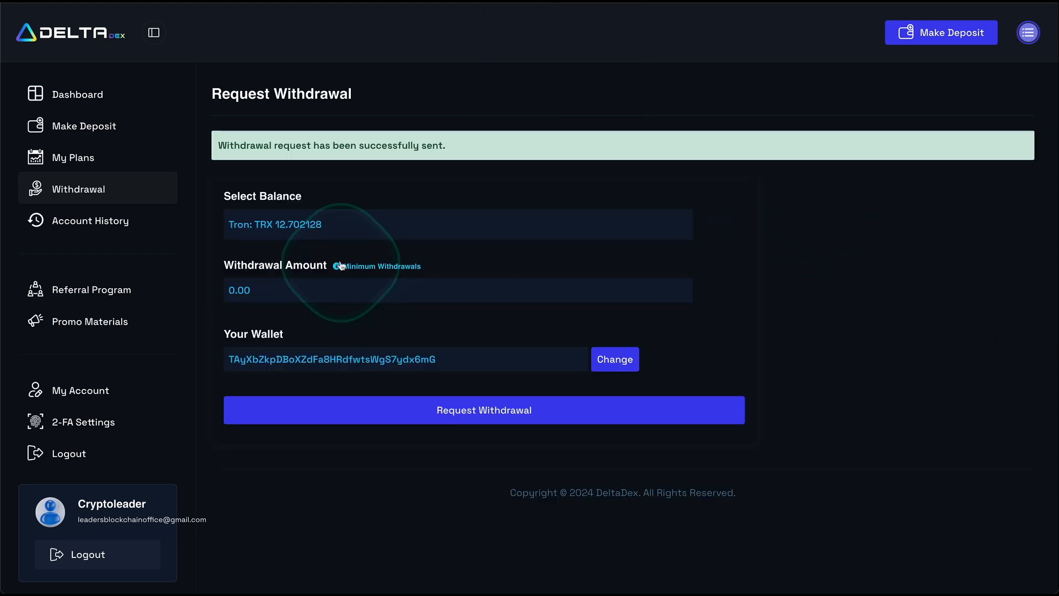
pyautogui.click(457, 225)
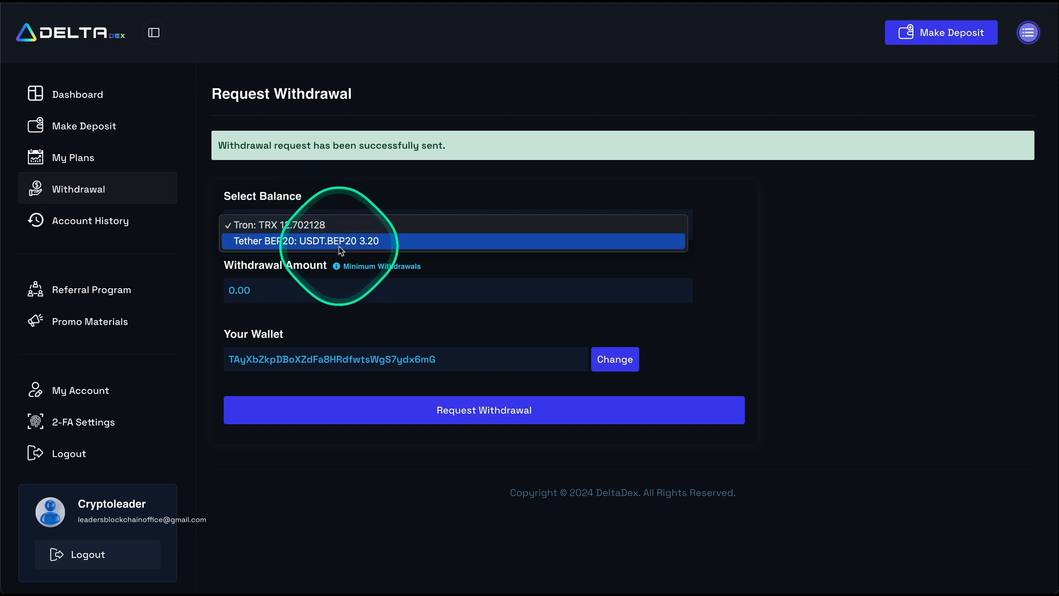
pyautogui.click(304, 225)
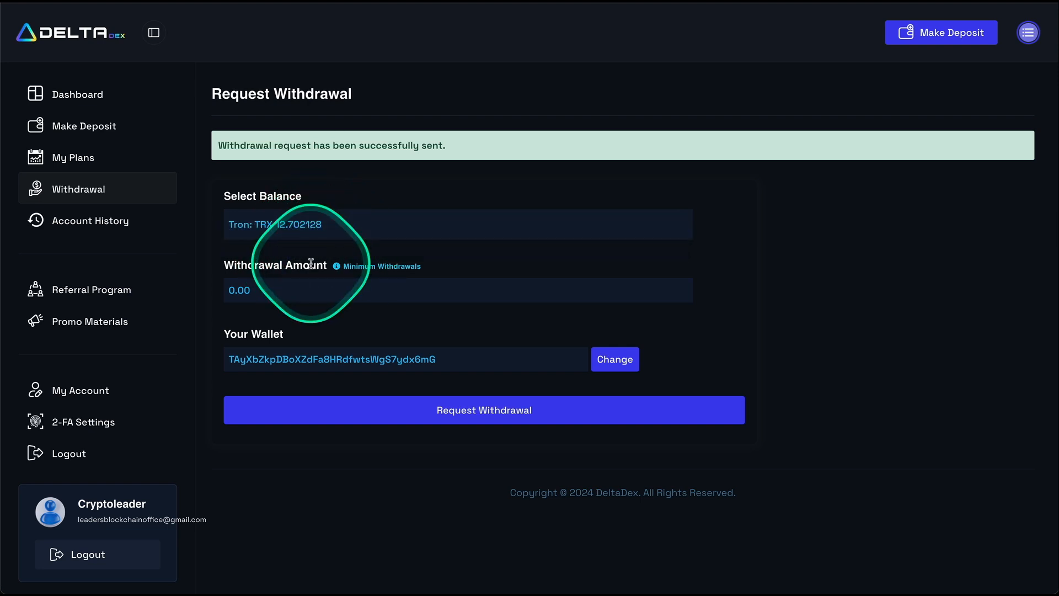
# Review the per-crypto minimum withdrawal amounts, then go to the Make Deposit page.
pyautogui.click(375, 265)
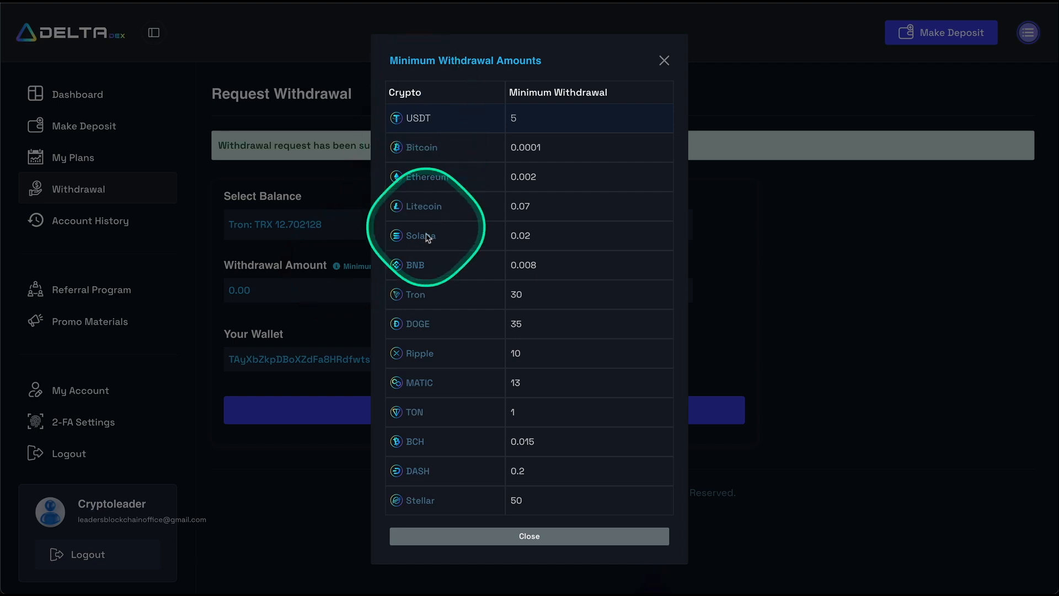
pyautogui.moveTo(465, 298)
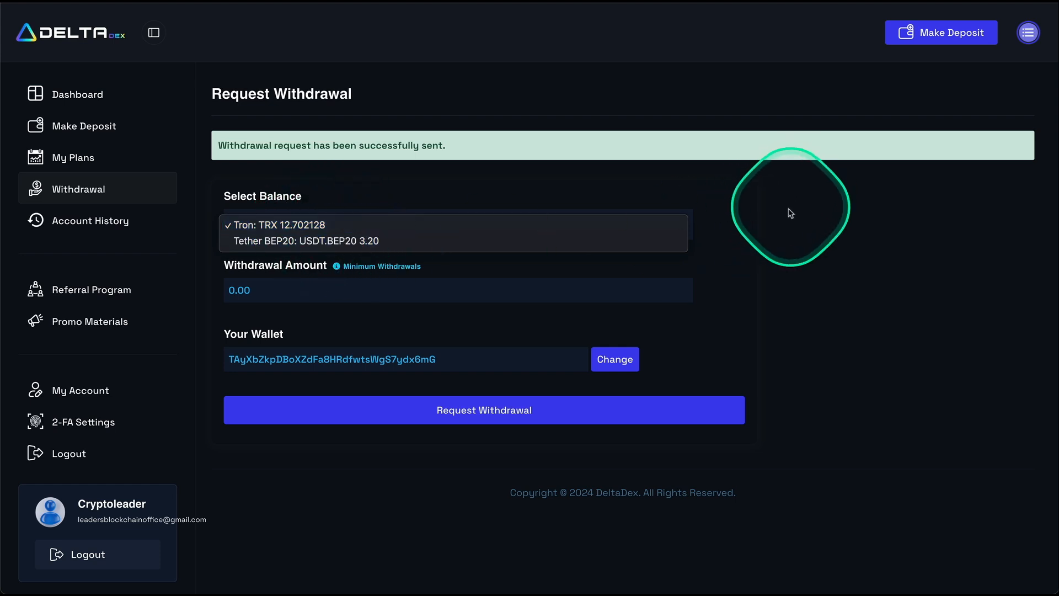
pyautogui.click(453, 224)
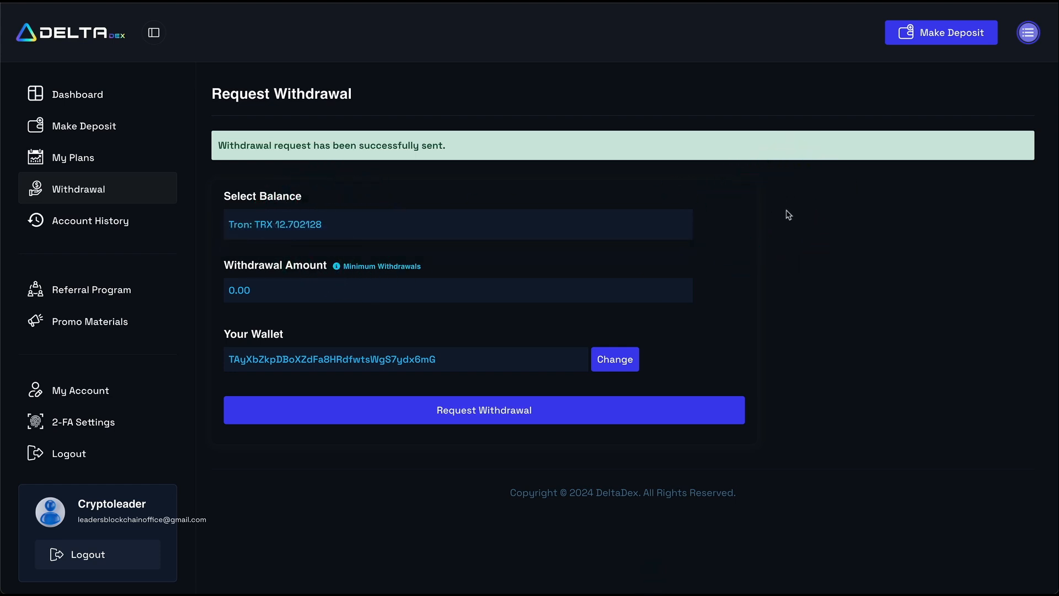
pyautogui.click(84, 126)
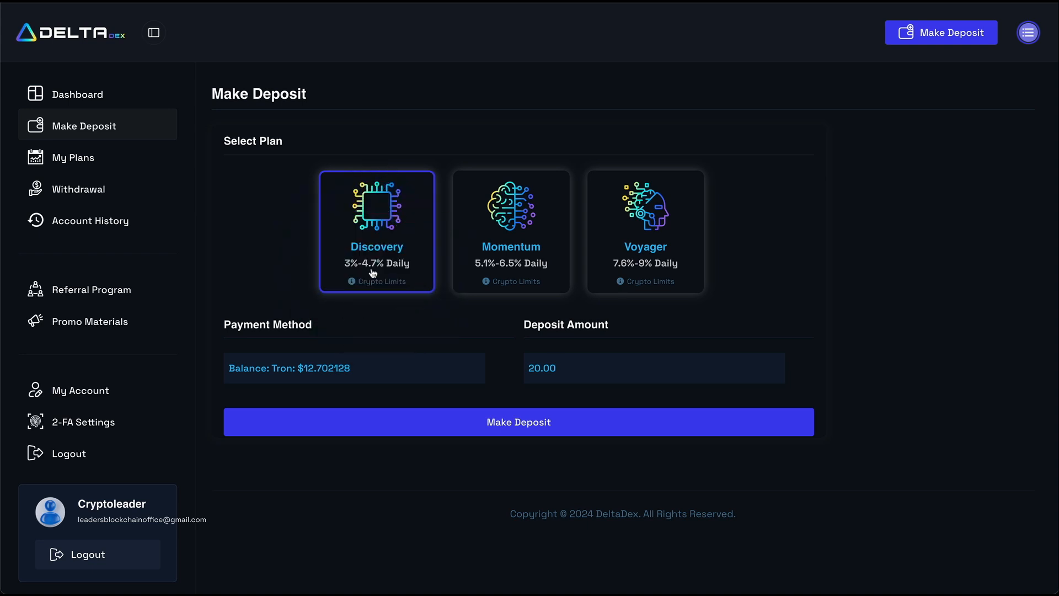
# Review the crypto deposit limits for the Discovery, Momentum and Voyager plans.
pyautogui.click(382, 281)
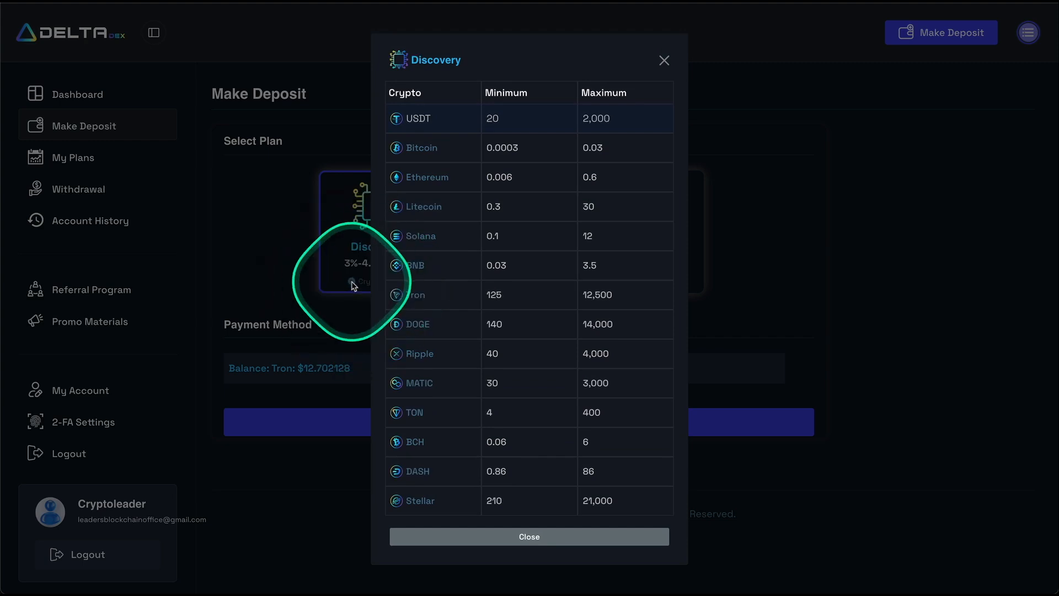
pyautogui.moveTo(489, 354)
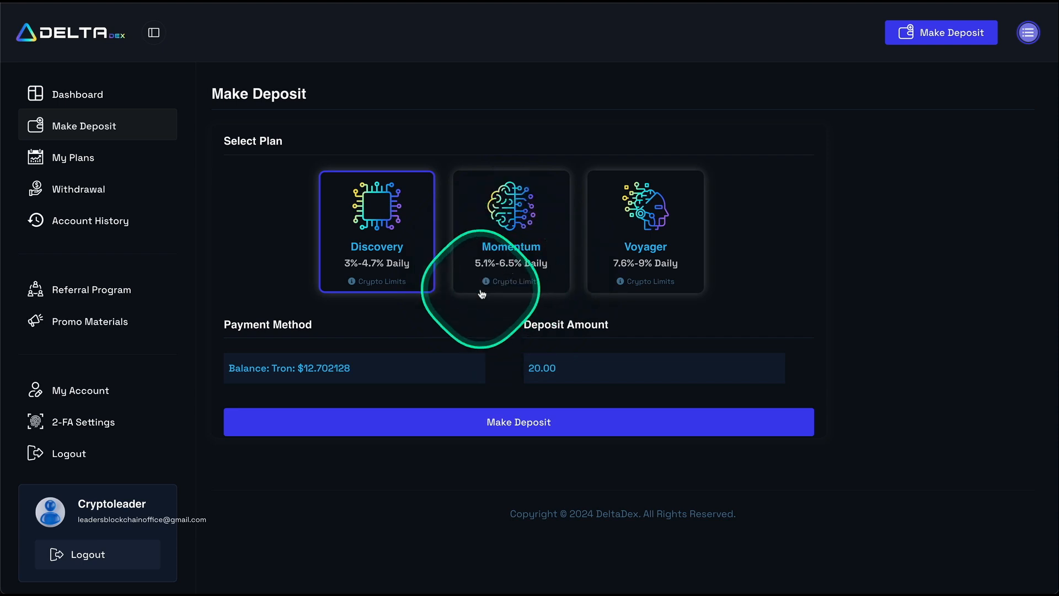
pyautogui.click(510, 281)
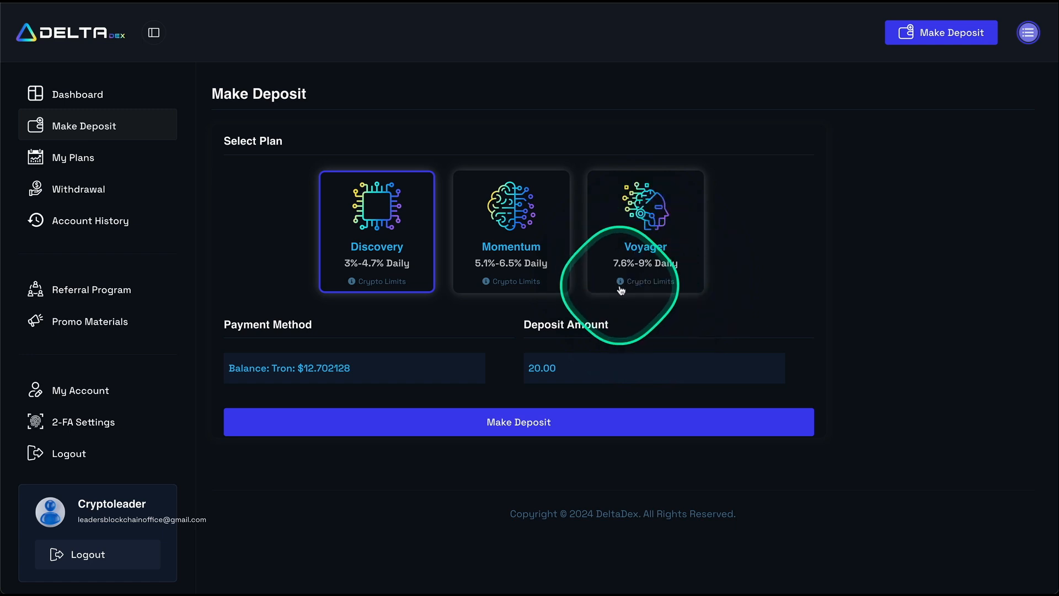
pyautogui.click(650, 281)
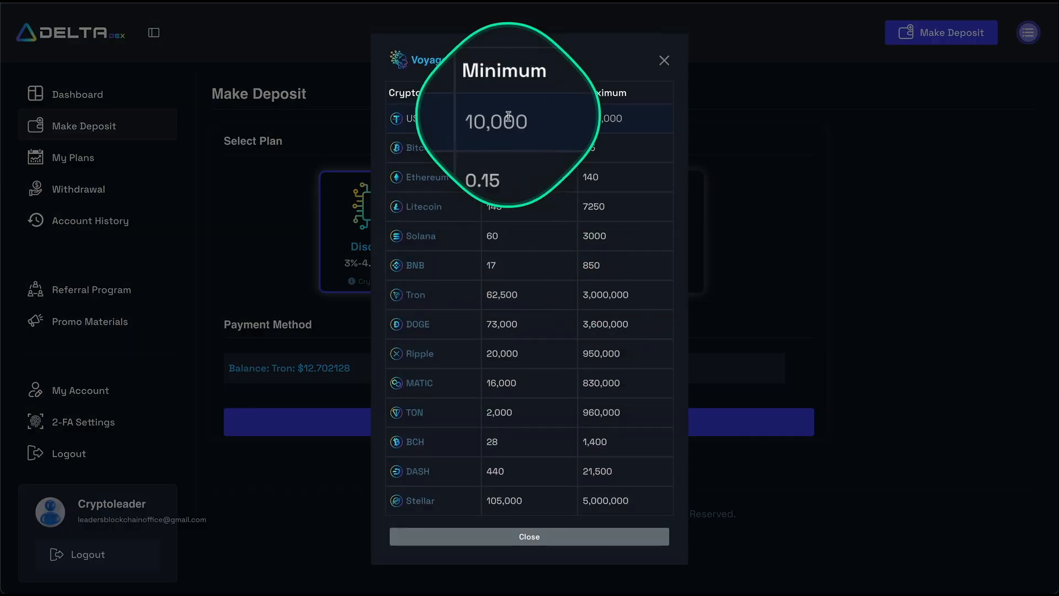
pyautogui.click(663, 60)
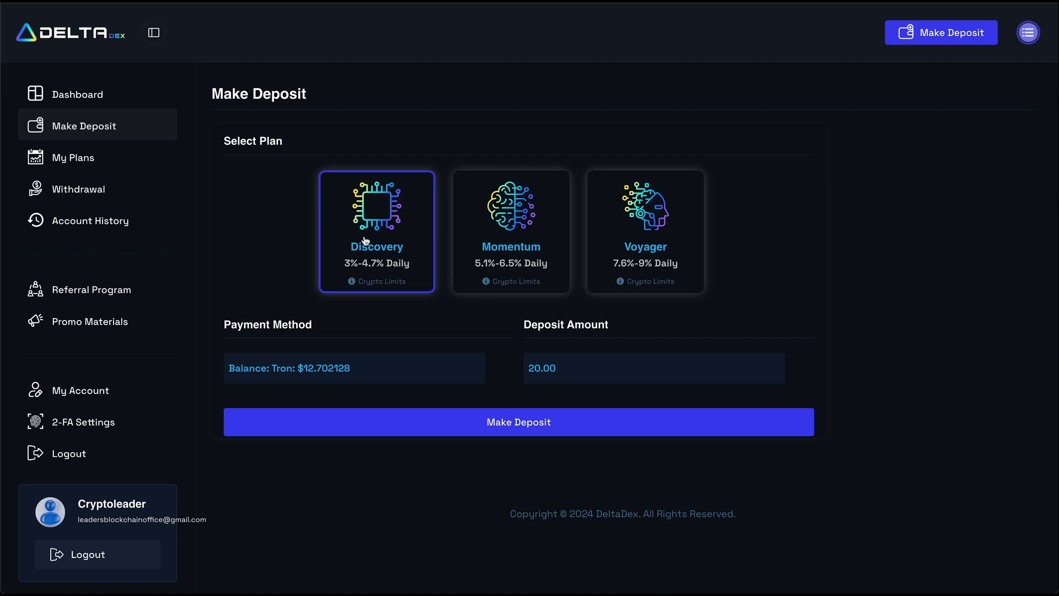
# Choose the Discovery plan, Tether USDT (BEP20) payment, and a 1000 deposit amount.
pyautogui.click(511, 232)
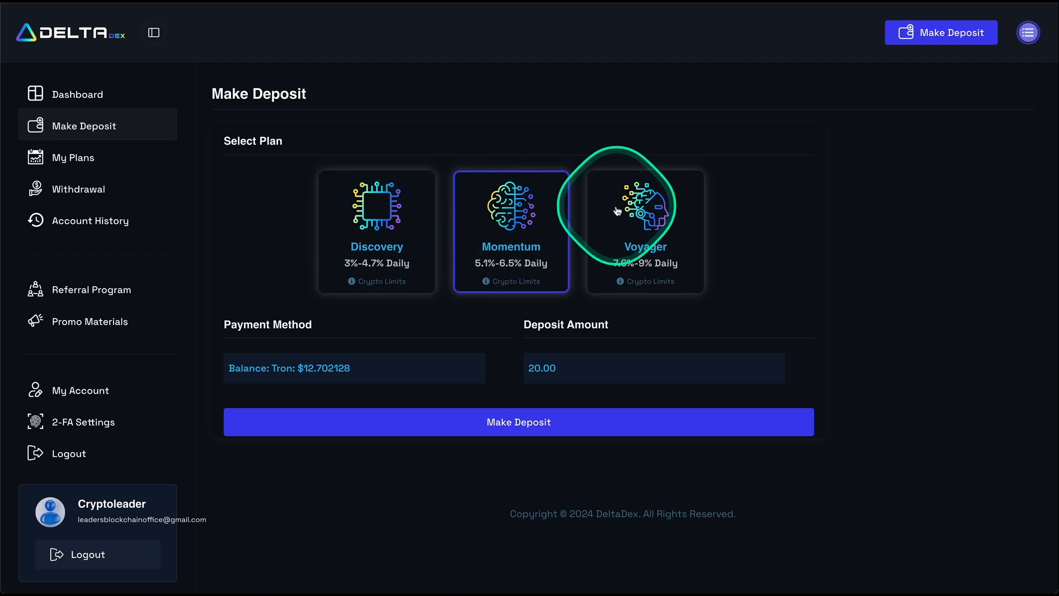
pyautogui.click(376, 223)
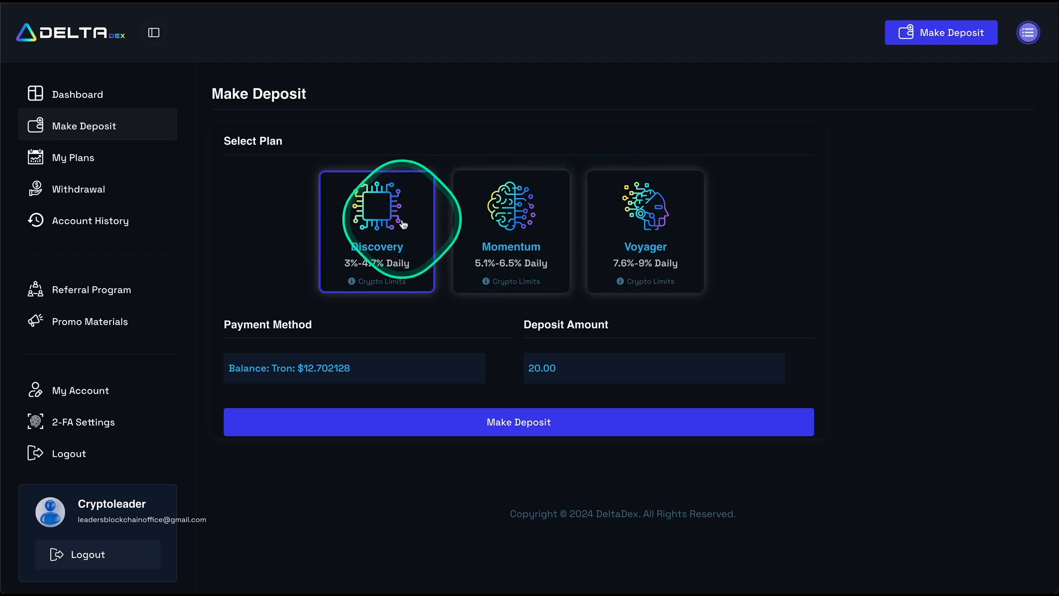
pyautogui.click(354, 367)
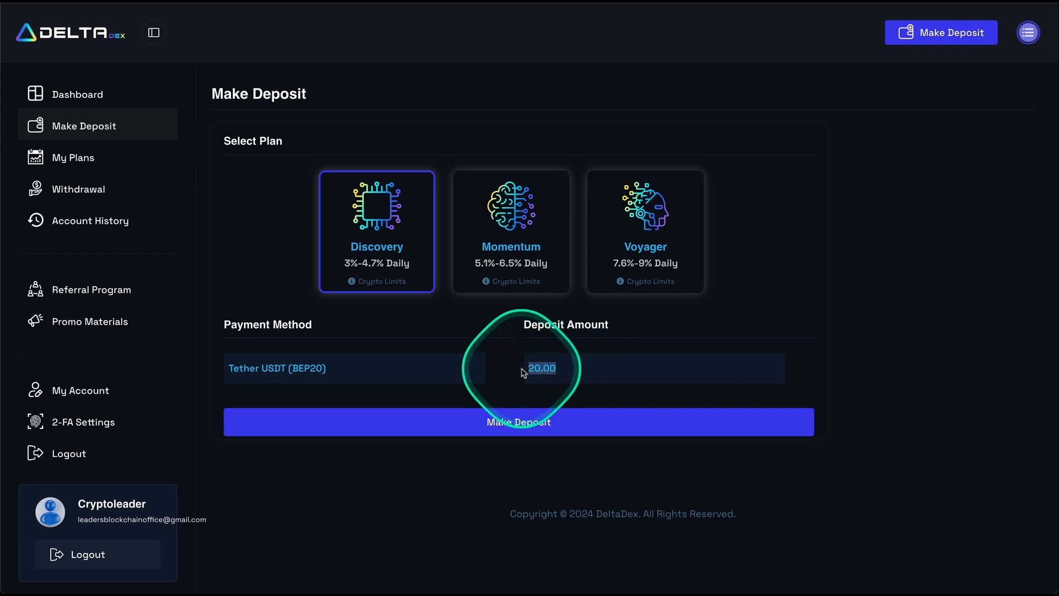
pyautogui.write('1000')
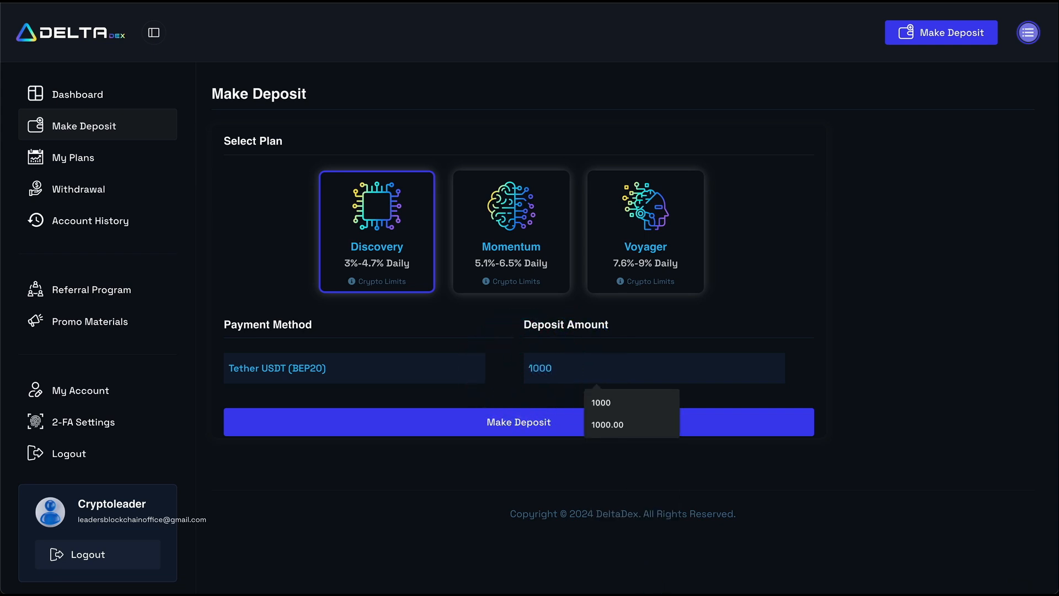
pyautogui.click(518, 421)
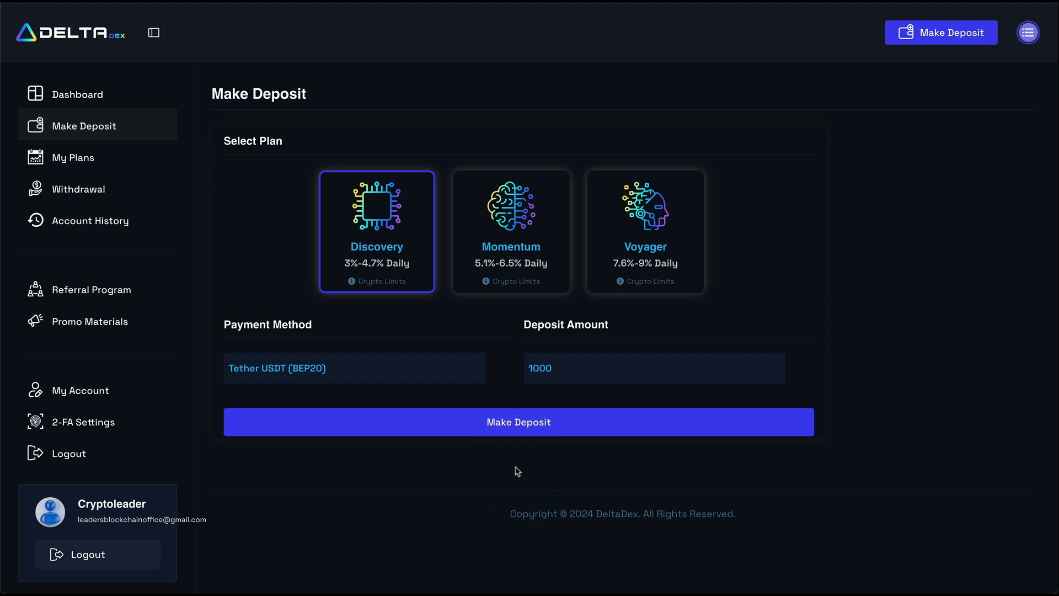
pyautogui.click(518, 422)
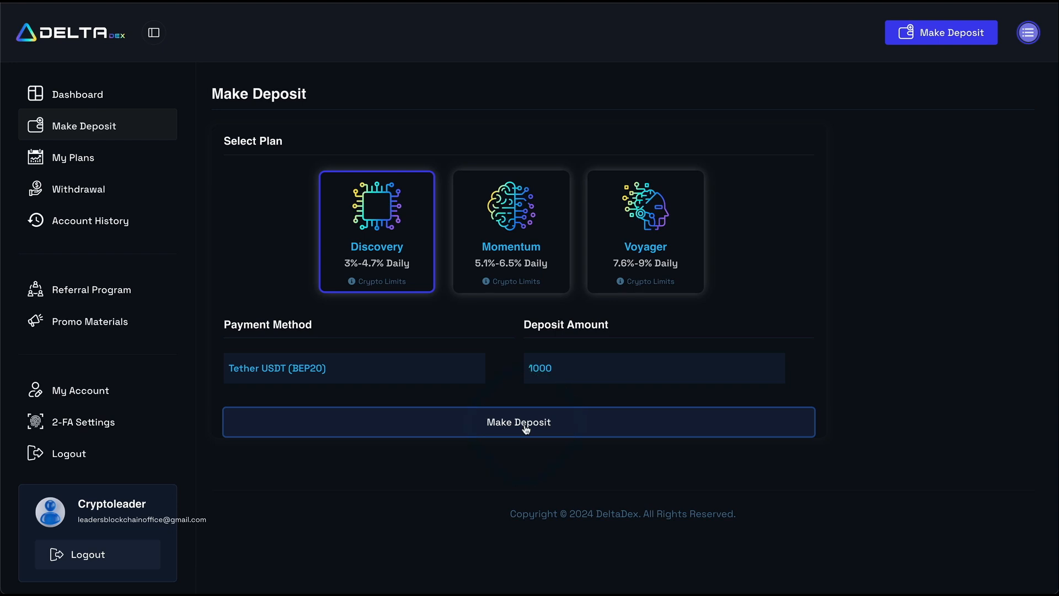
# Submit the 1000 USDT Discovery deposit, select its payment address, then view My Plans.
pyautogui.click(518, 422)
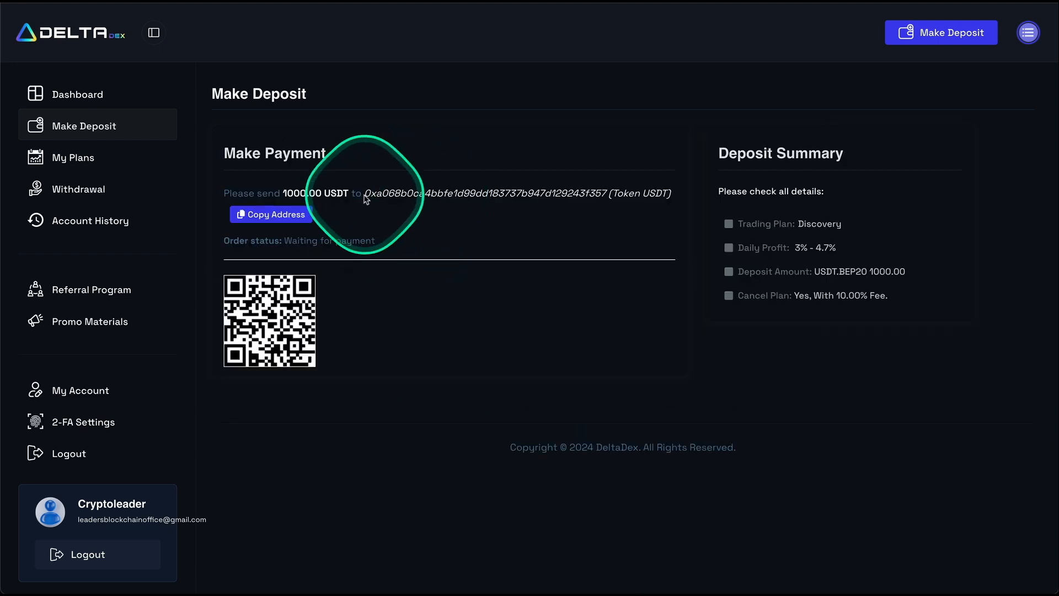
pyautogui.moveTo(364, 193); pyautogui.dragTo(605, 193)
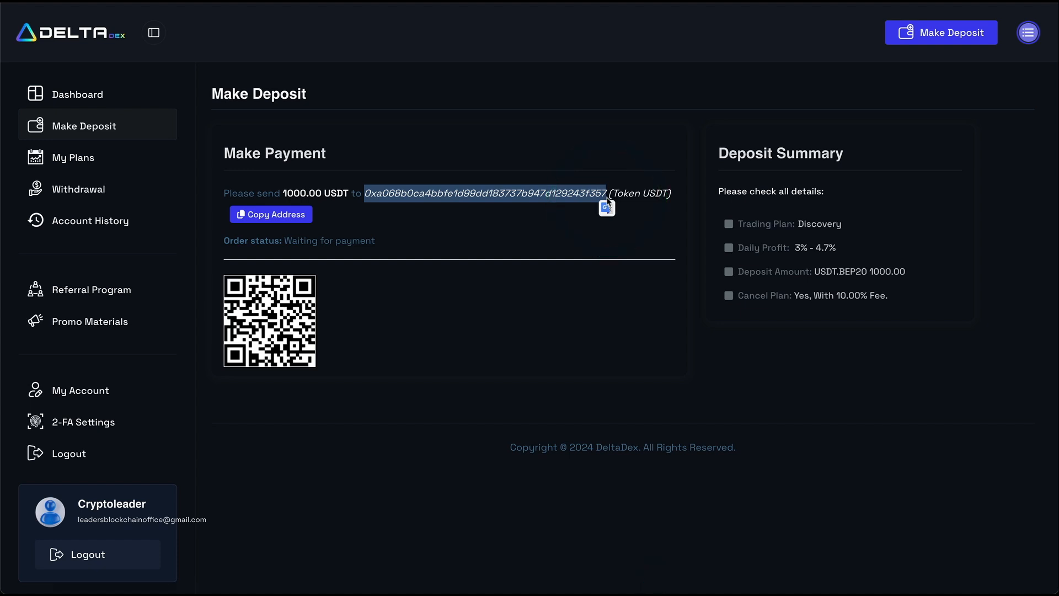
pyautogui.click(73, 157)
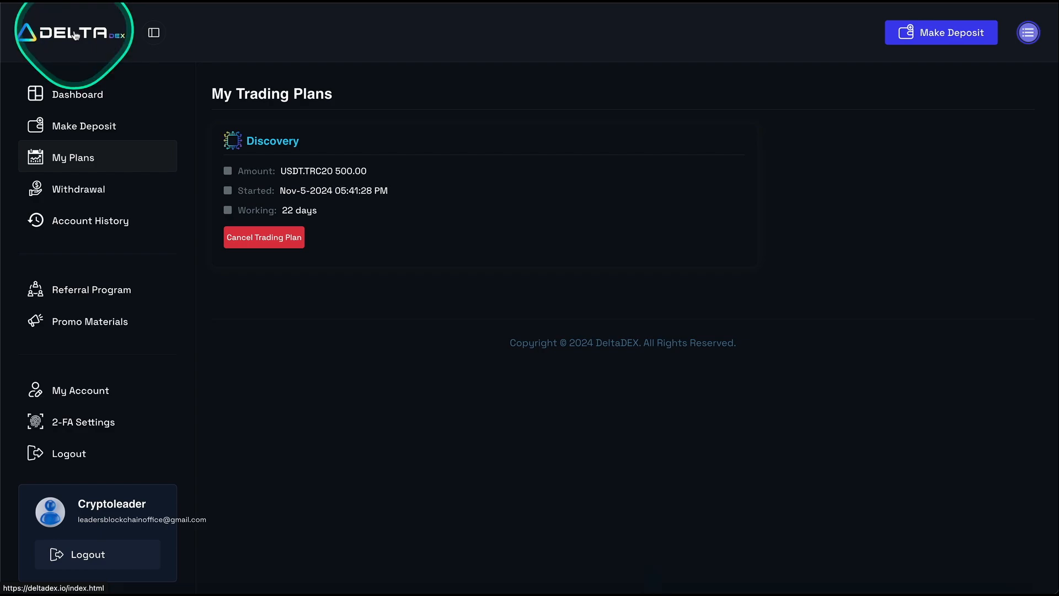
# Return to the homepage and scroll down to the platform statistics section.
pyautogui.click(71, 32)
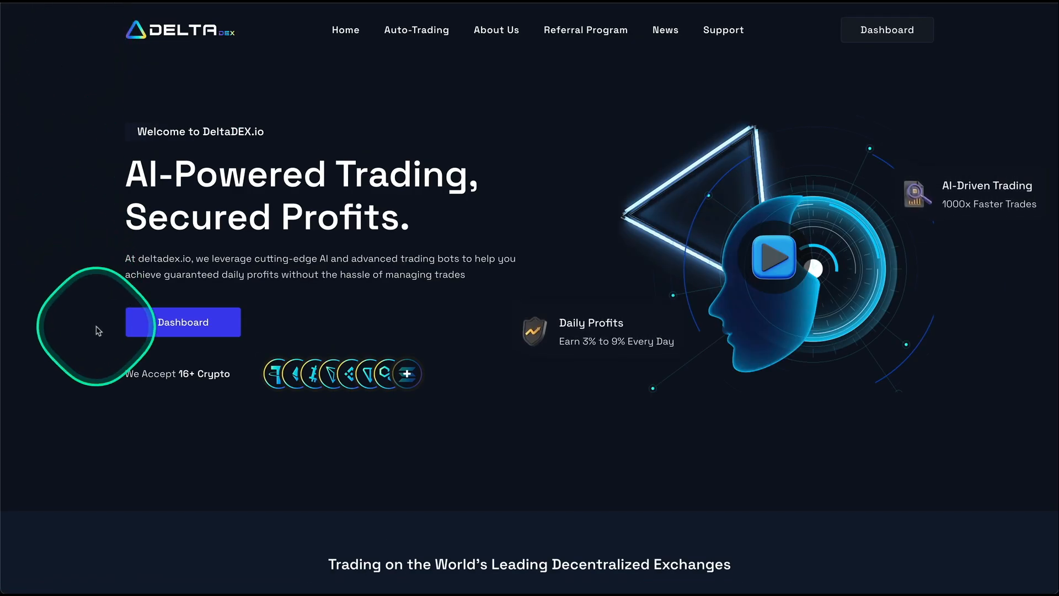
pyautogui.scroll(-3)
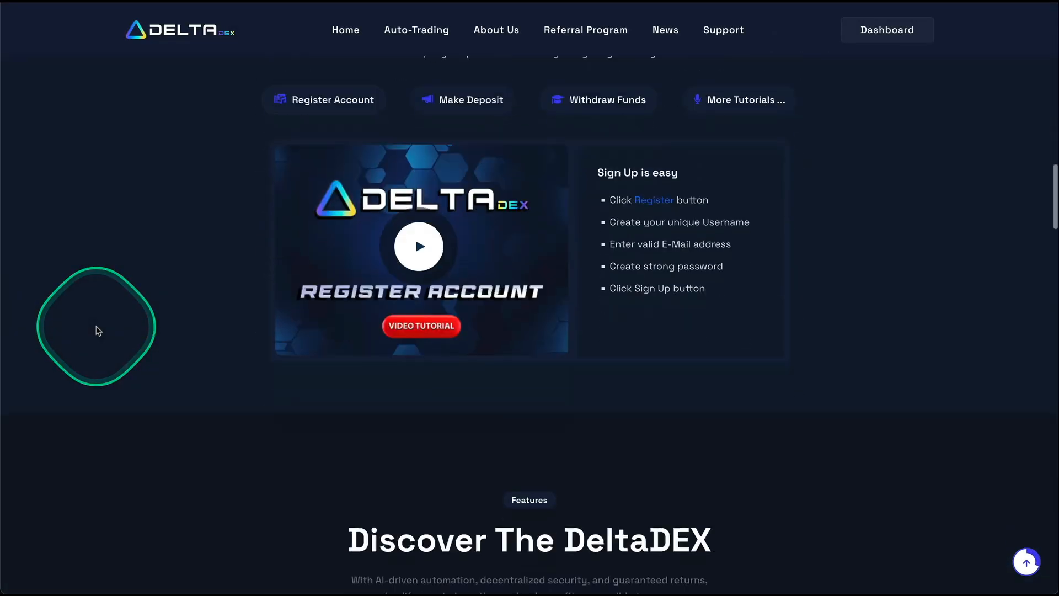
pyautogui.scroll(-3)
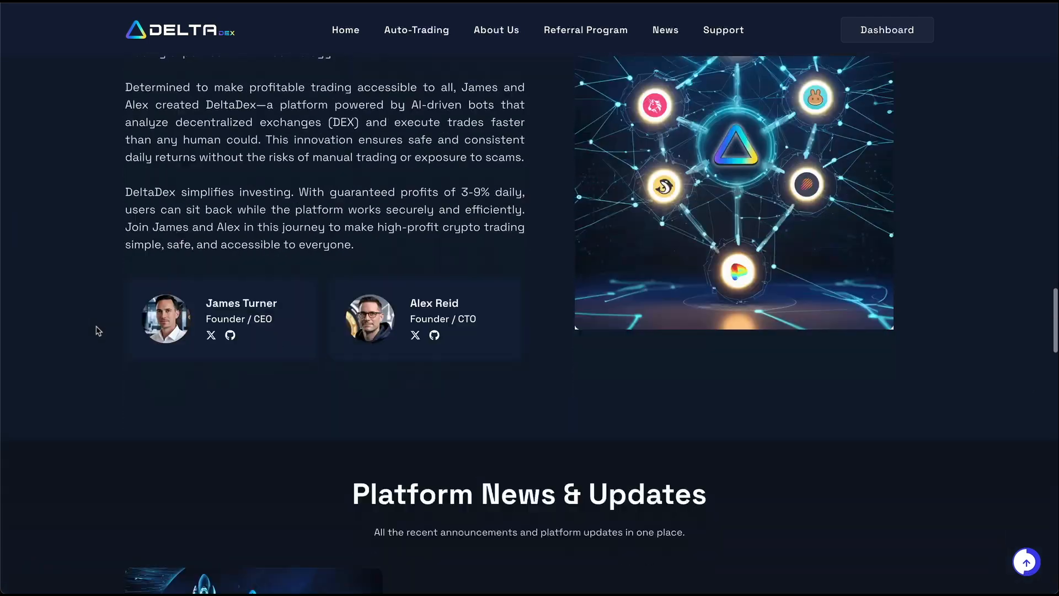
pyautogui.scroll(3)
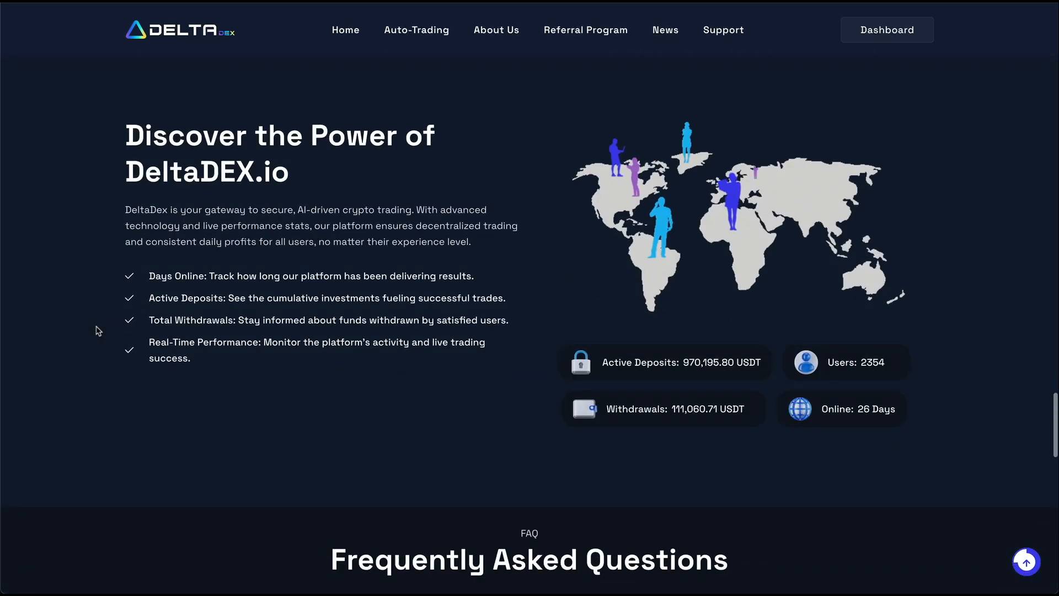
pyautogui.scroll(-3)
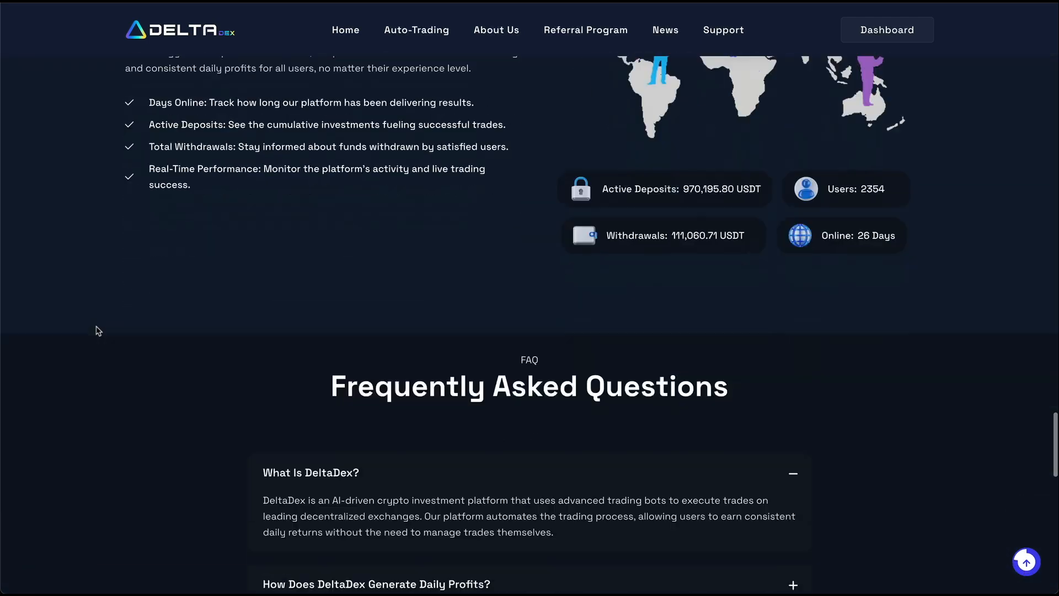
pyautogui.scroll(-3)
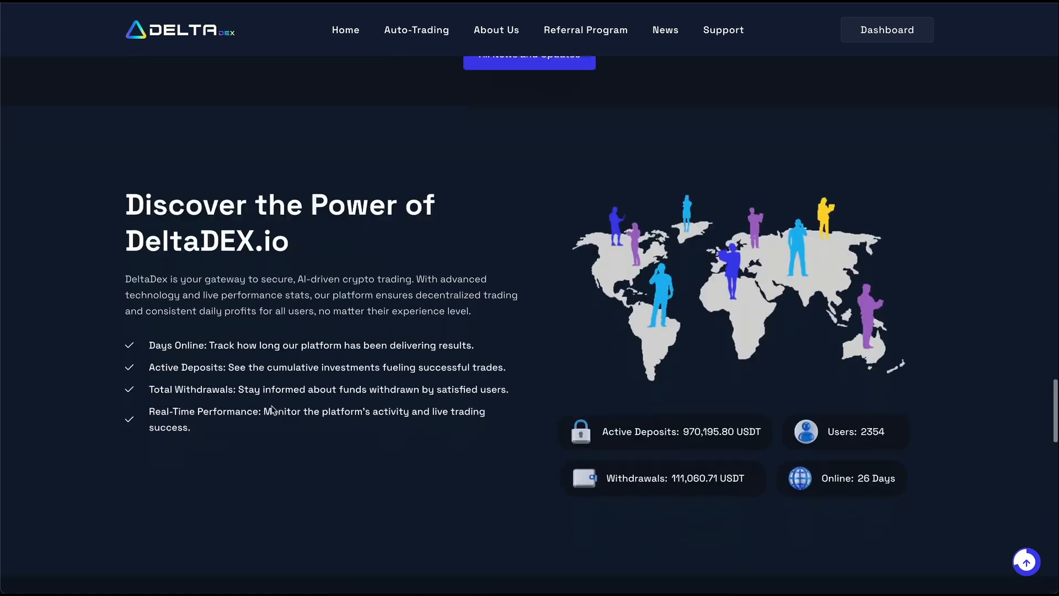
pyautogui.scroll(-3)
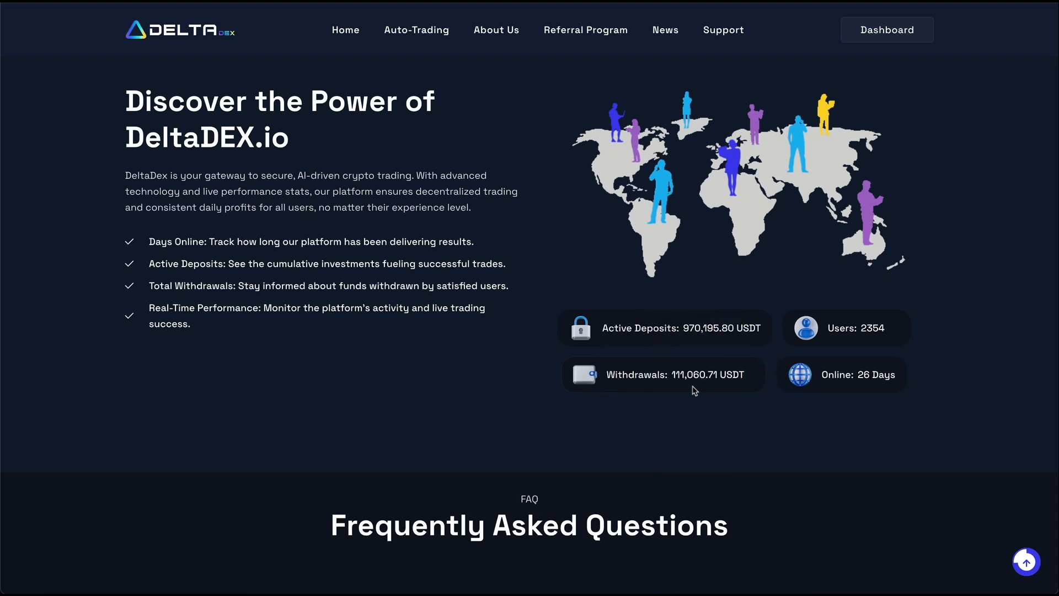
pyautogui.moveTo(872, 340)
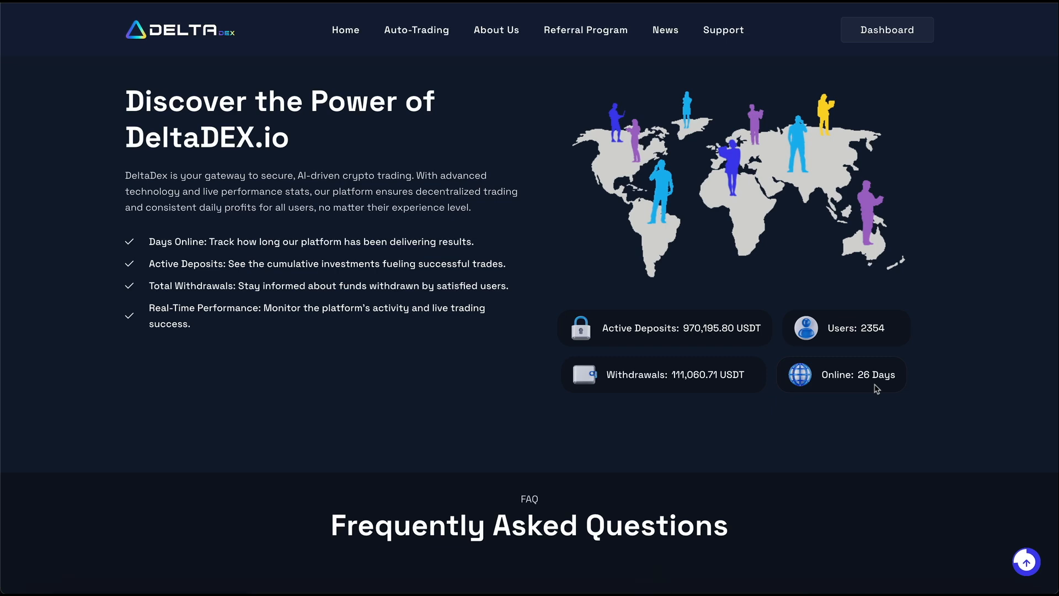
pyautogui.scroll(-3)
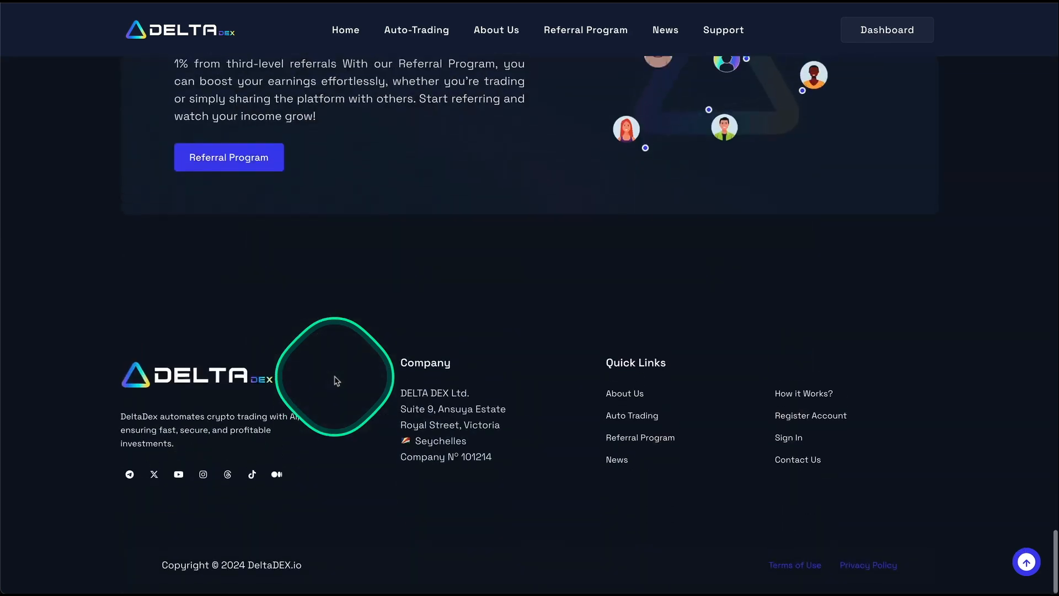